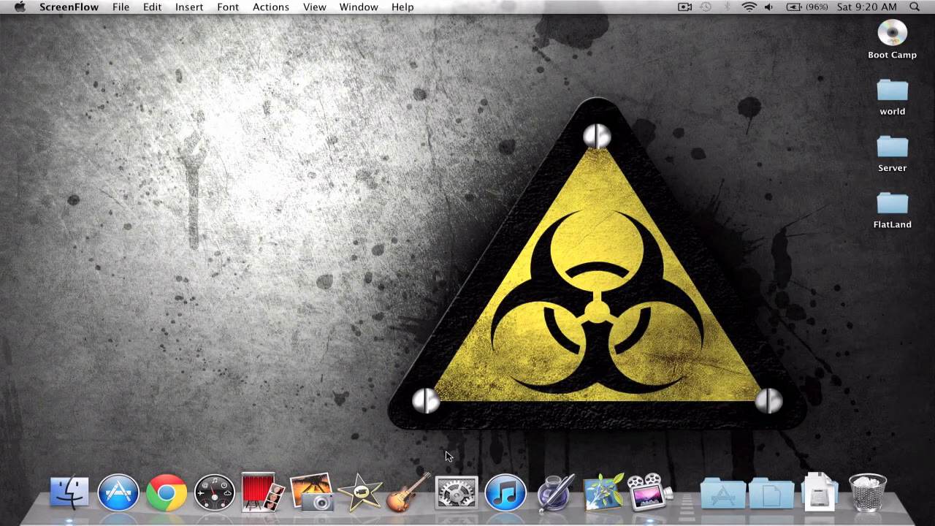
# - Launch System Preferences from the Dock and show the Startup Disk pane listing Network Startup
pyautogui.click(456, 494)
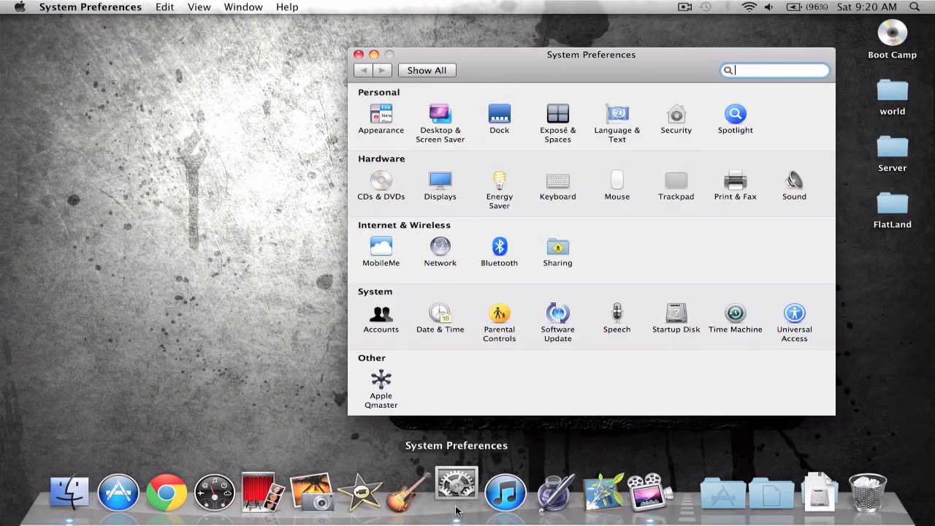
pyautogui.click(675, 315)
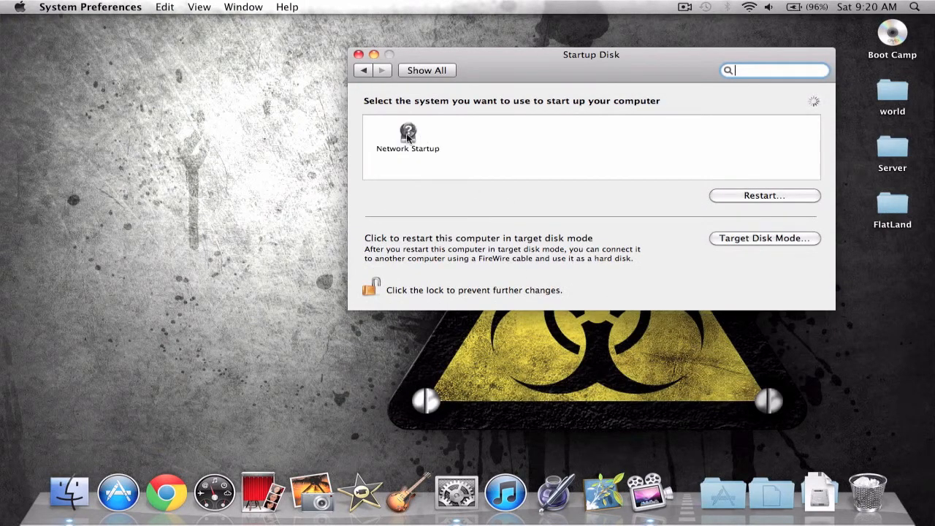